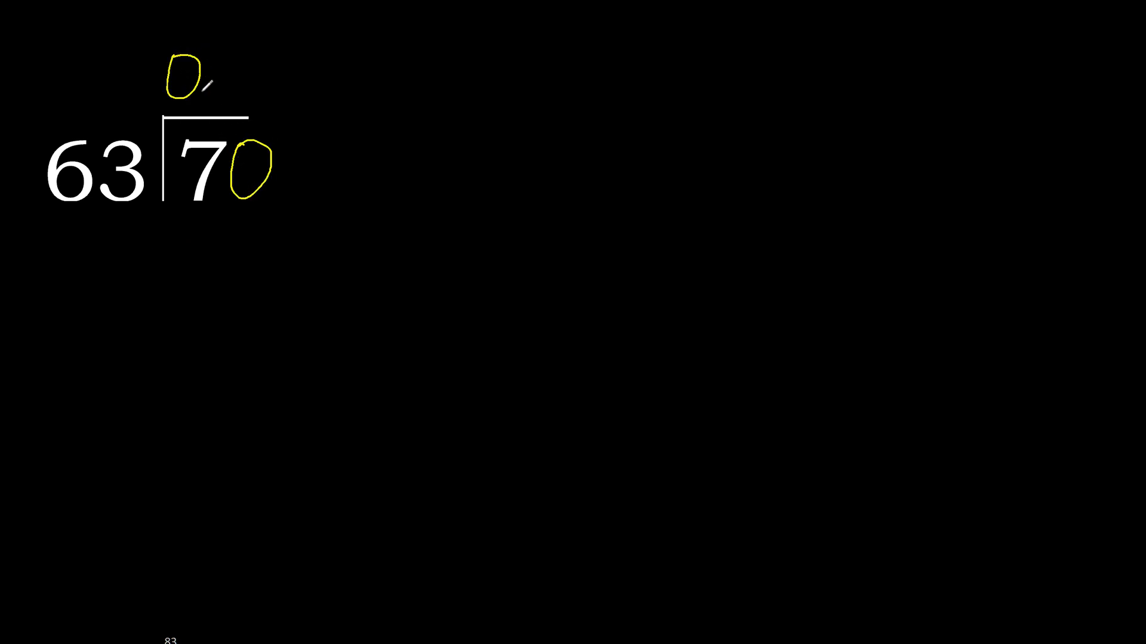
# Write 0.1 in the quotient, subtract 63 from 70 leaving 7, and bring down a zero.
pyautogui.moveTo(187, 219); pyautogui.dragTo(255, 212)
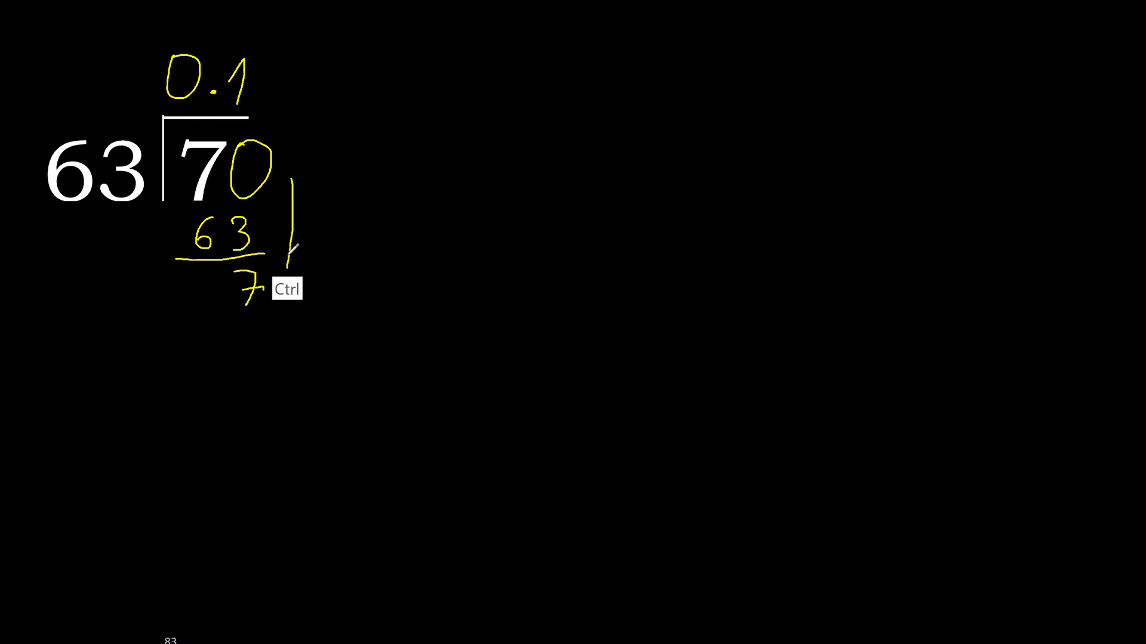
pyautogui.moveTo(285, 248); pyautogui.dragTo(293, 292)
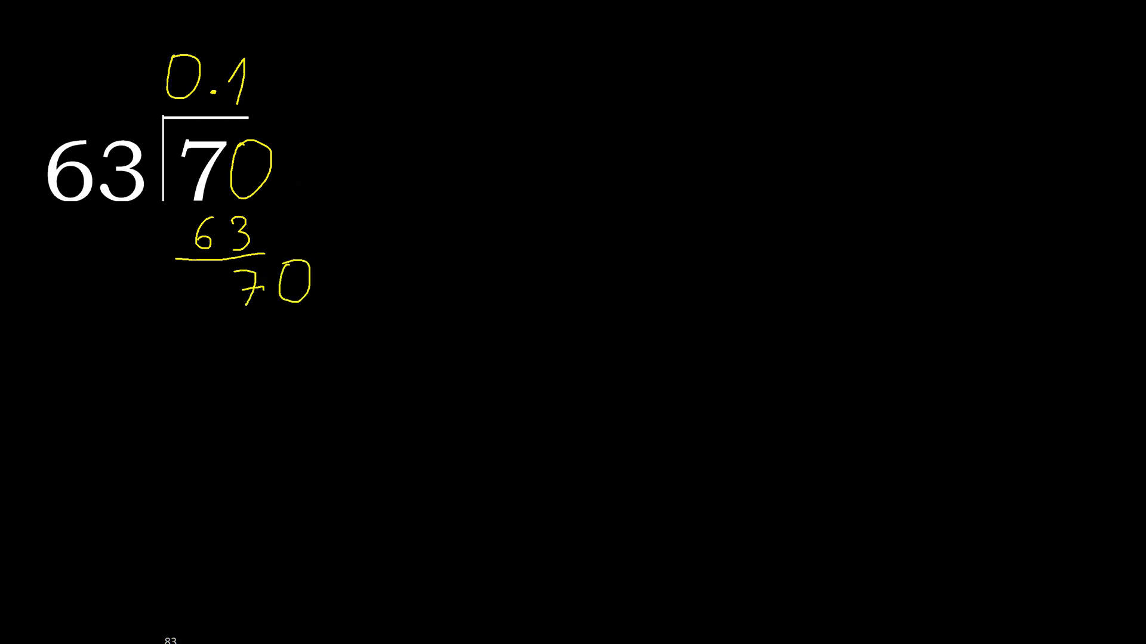
# Add a second 1 making 0.11, subtract 63 again and leave 70 with dots.
pyautogui.moveTo(233, 87); pyautogui.dragTo(285, 274)
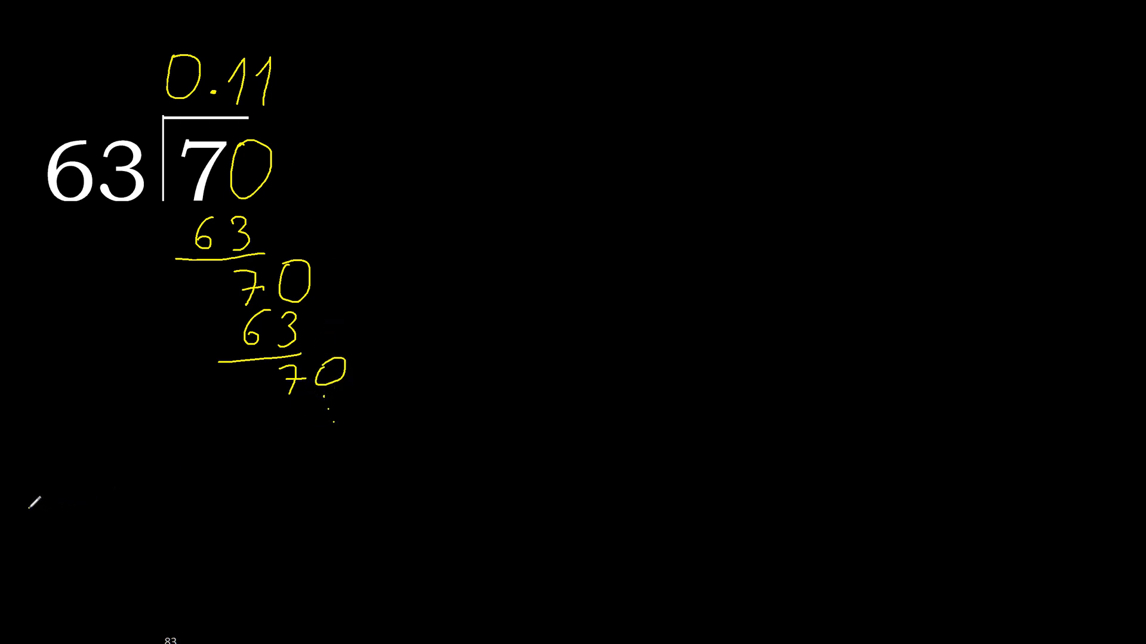
# Extend the quotient to 0.111… and write 7 ÷ 63 = 0.11… below the working.
pyautogui.write('1...')
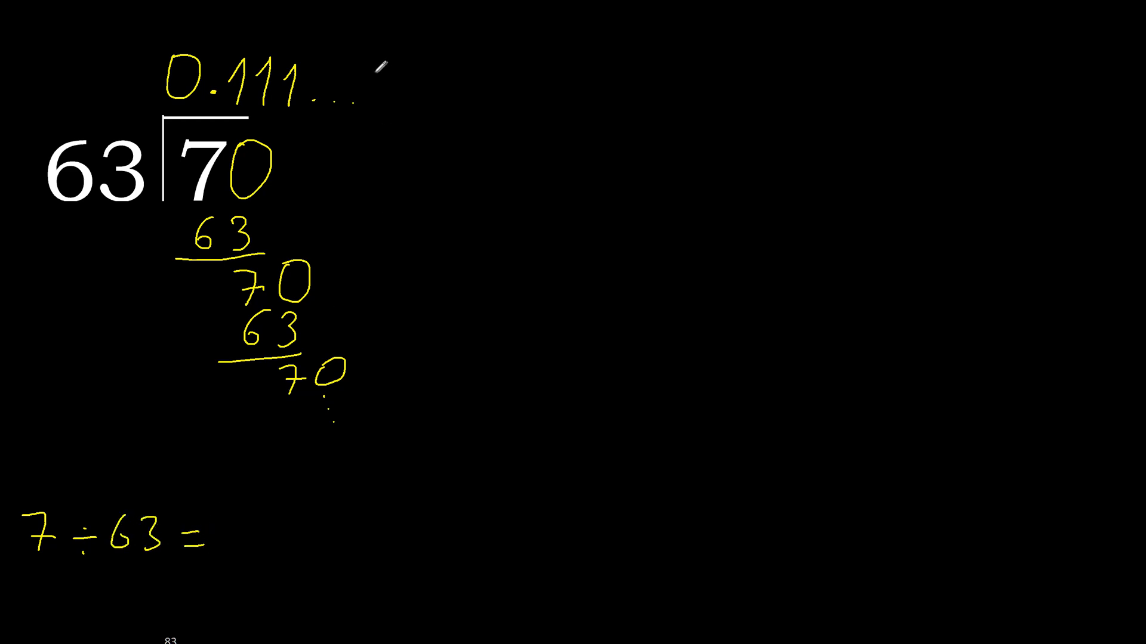
pyautogui.write('0')
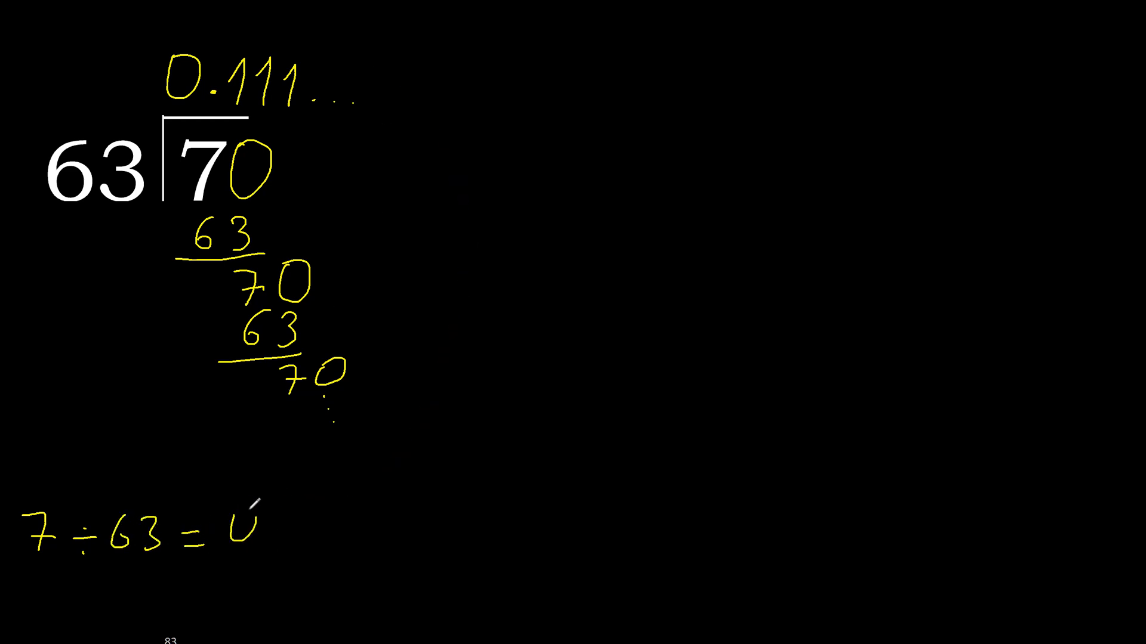
pyautogui.write('0.11')
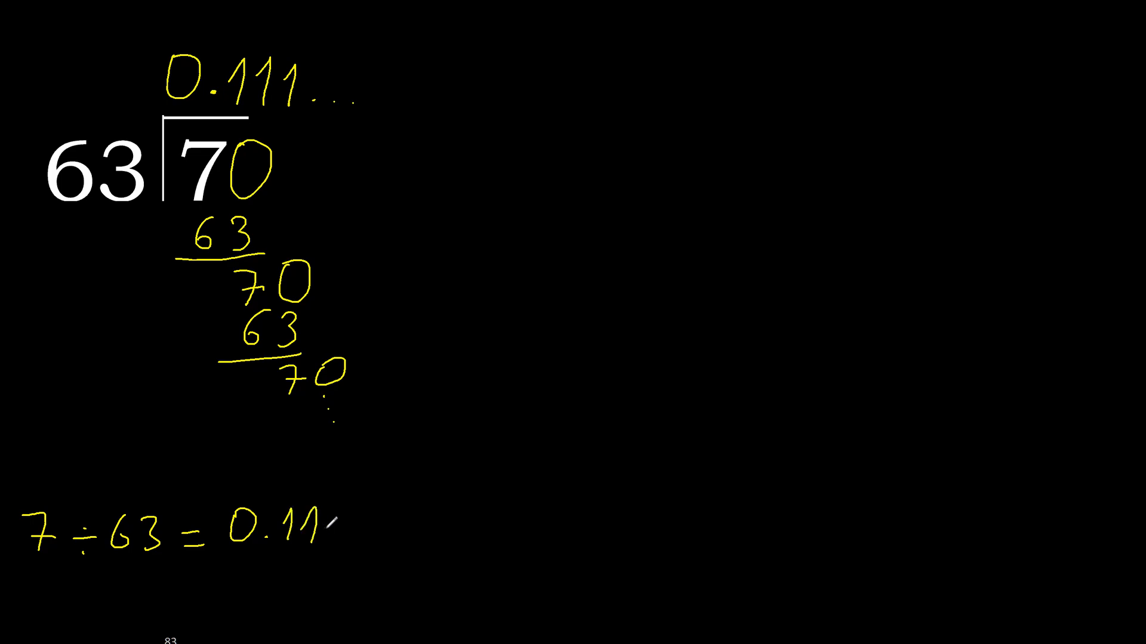